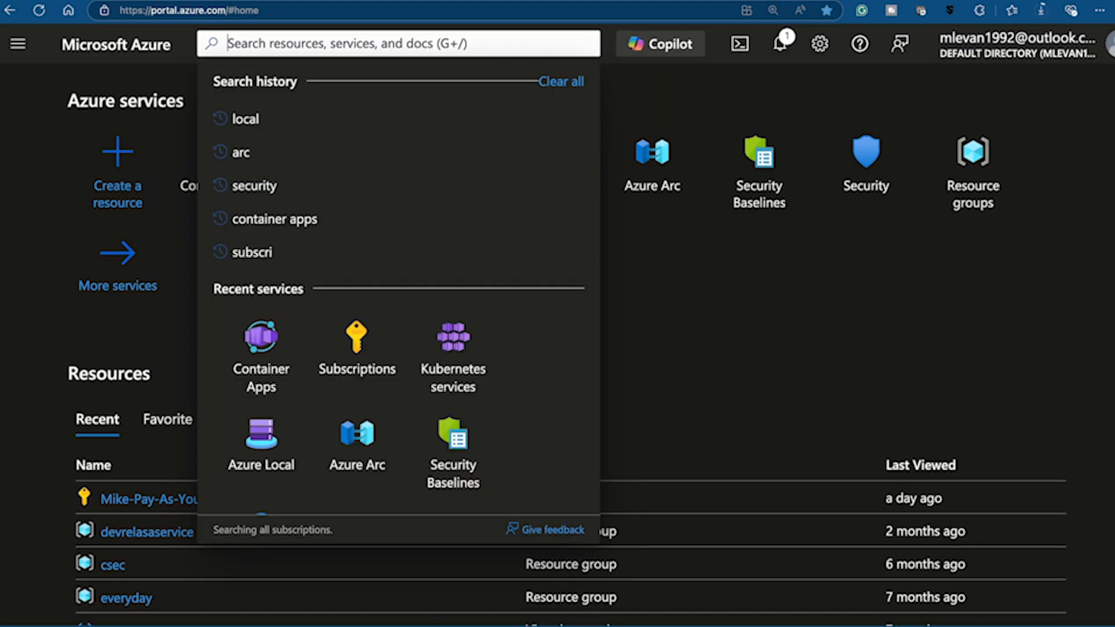
Find the Function App service via search for 'functions' and start creating a new function app
type("functions")
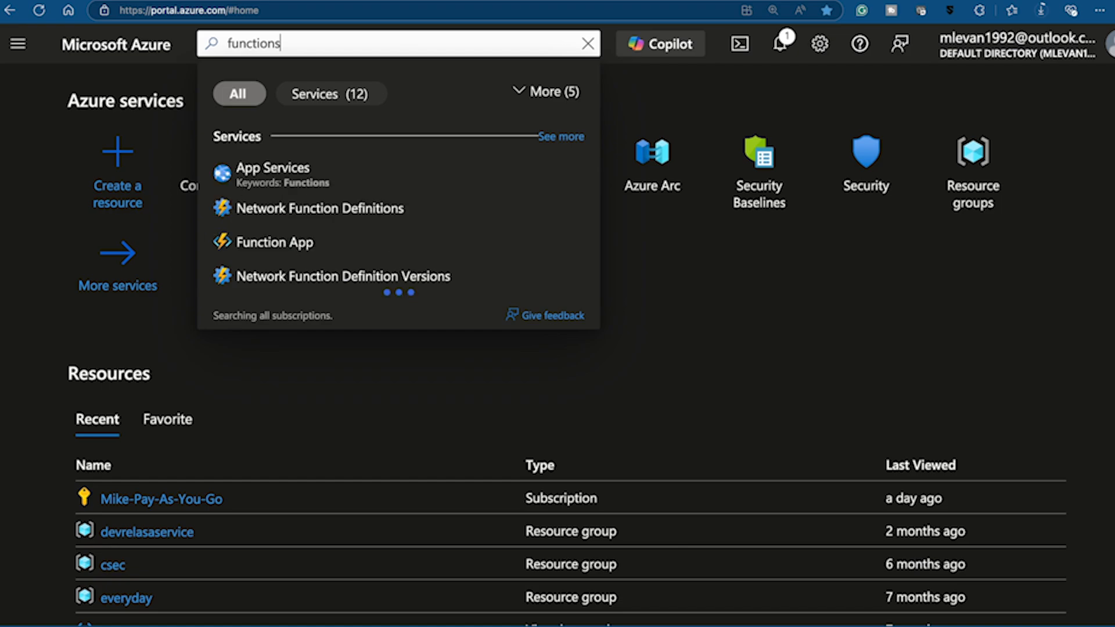
left_click(274, 241)
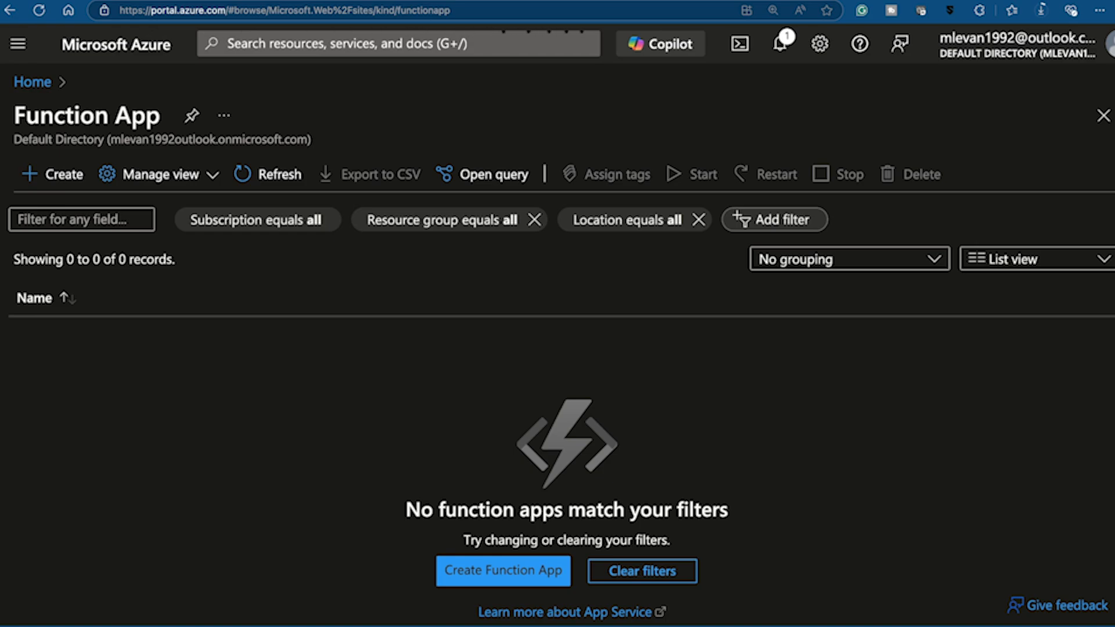
left_click(501, 571)
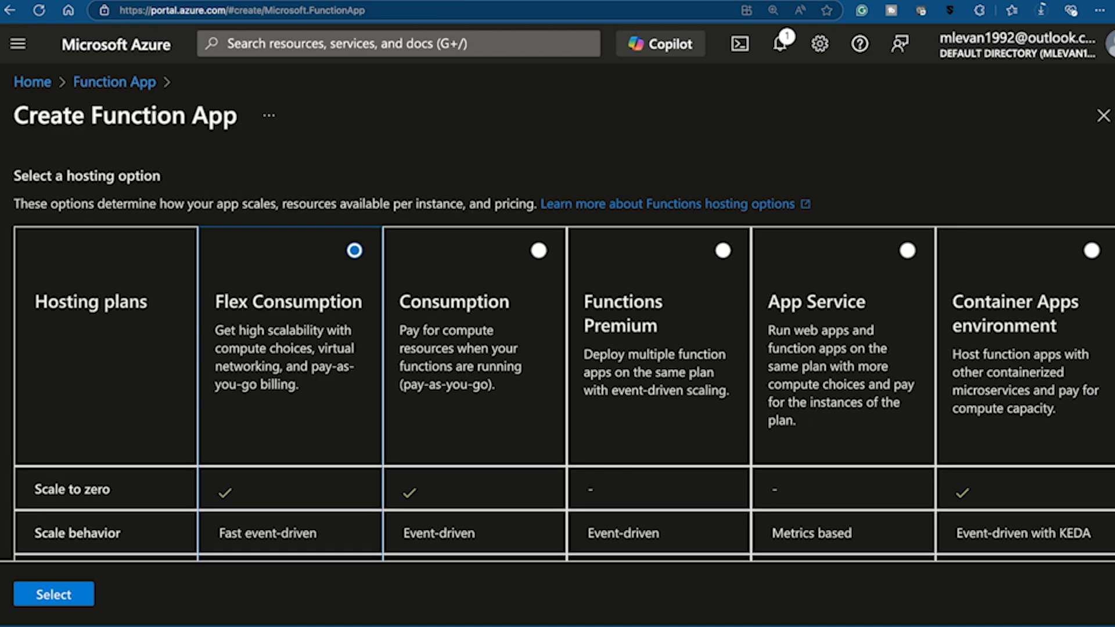
Review the hosting plans comparison table on scaling and networking, then leave the form
scroll("down", 3)
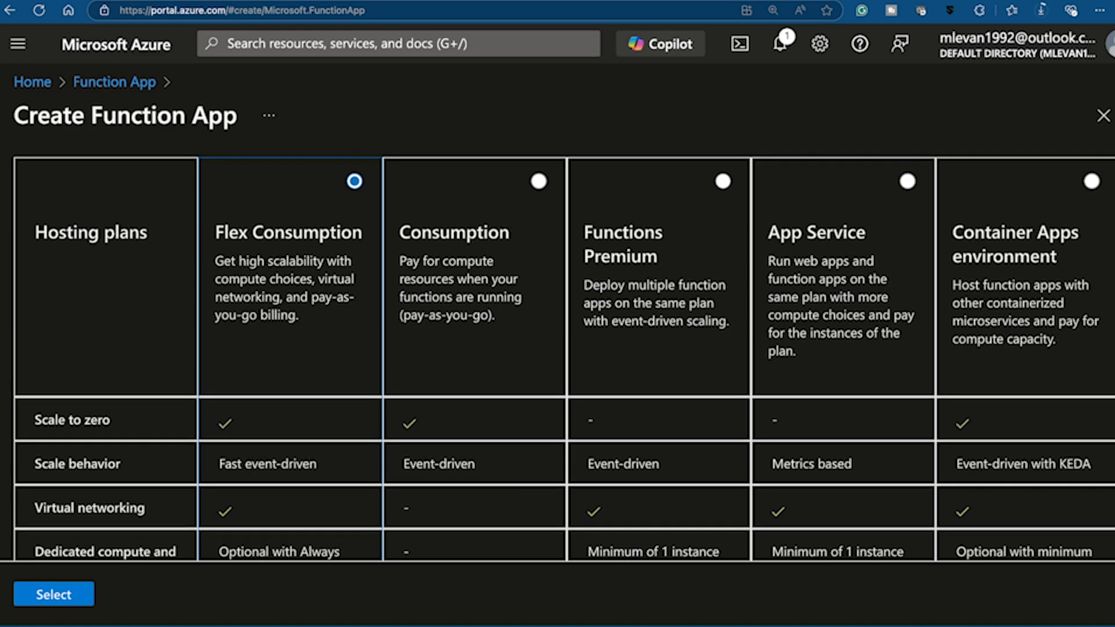
scroll("down", 3)
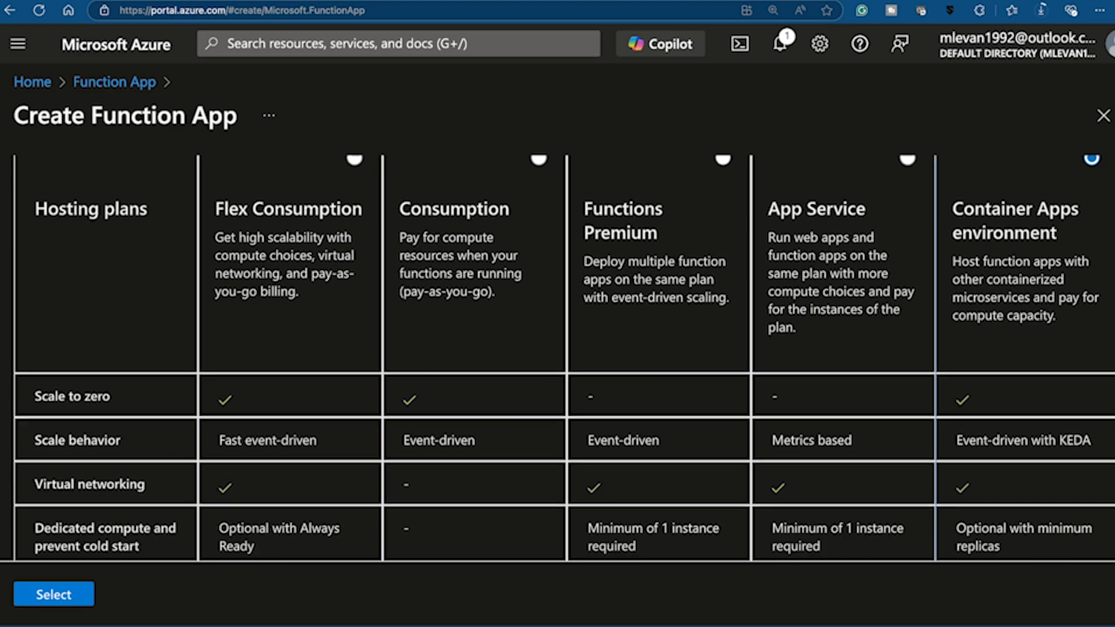
scroll("down", 3)
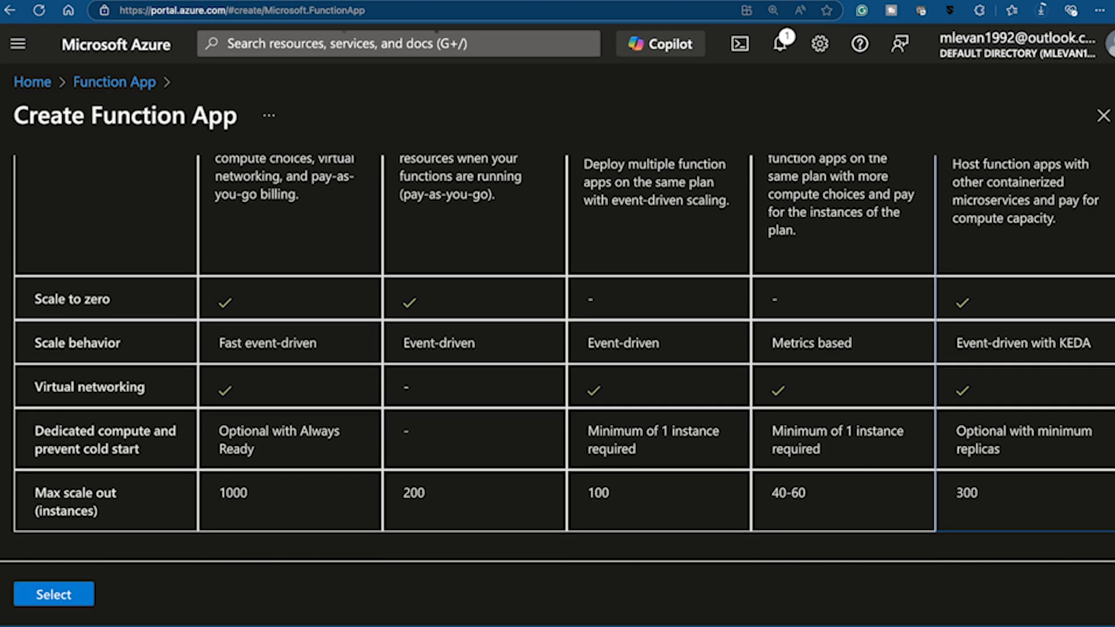
left_click(53, 595)
type("app ser")
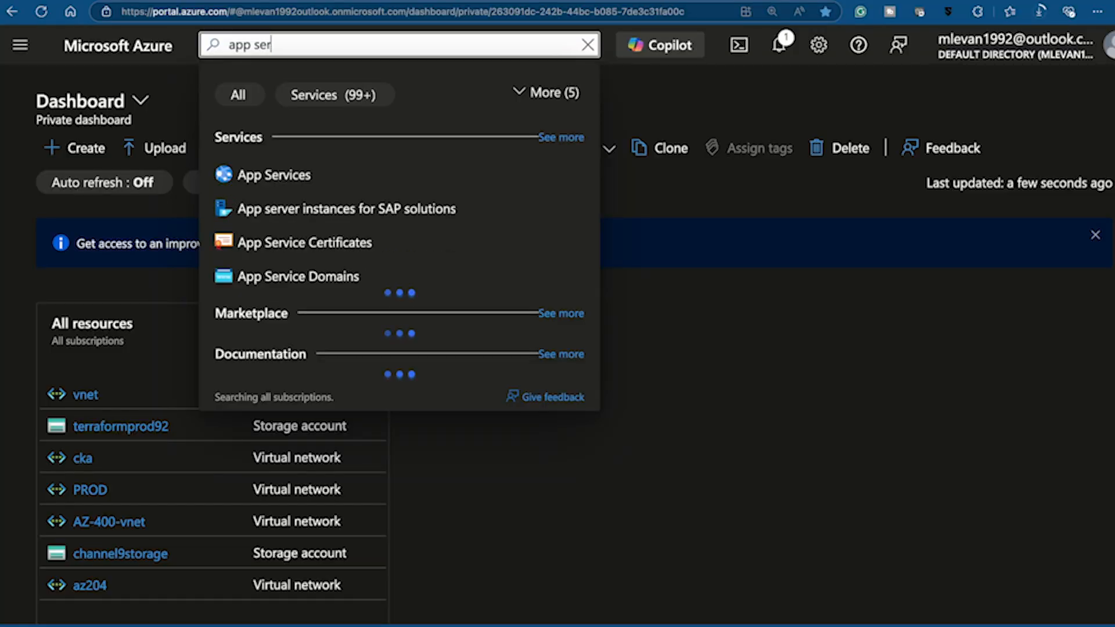
Go to App Services and start creating a new Web App
left_click(274, 174)
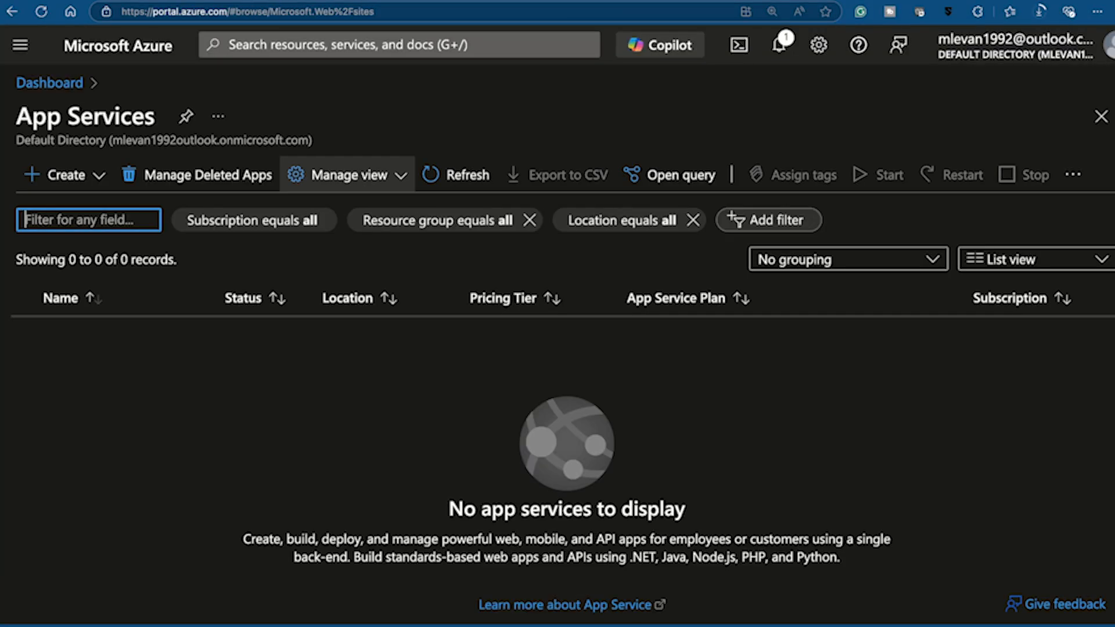
left_click(64, 174)
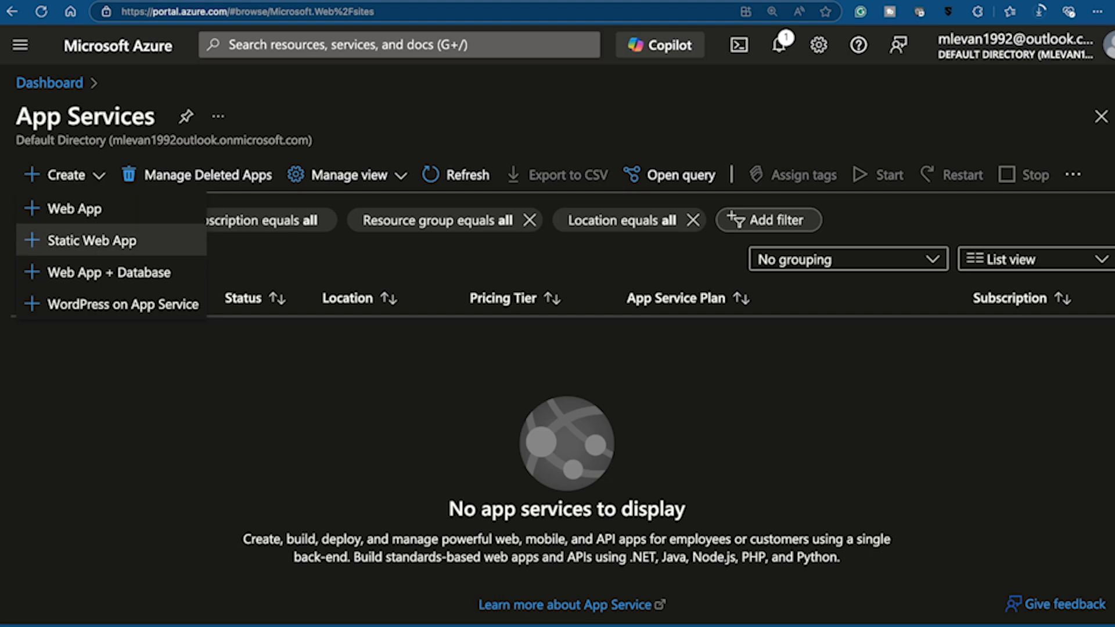
mouse_move(108, 272)
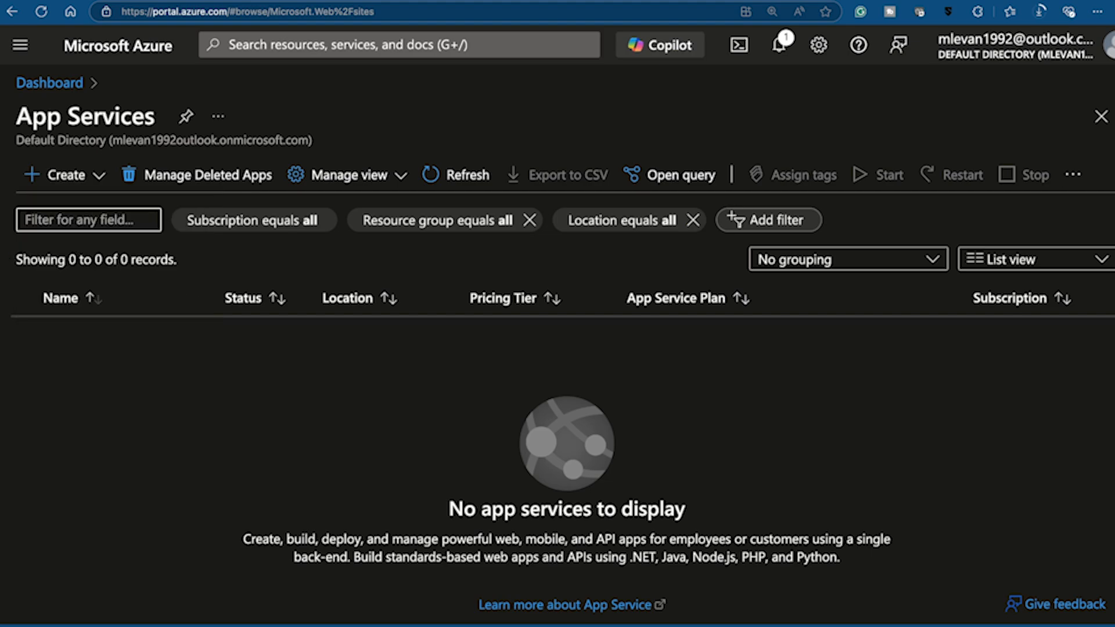
left_click(59, 174)
type("devre")
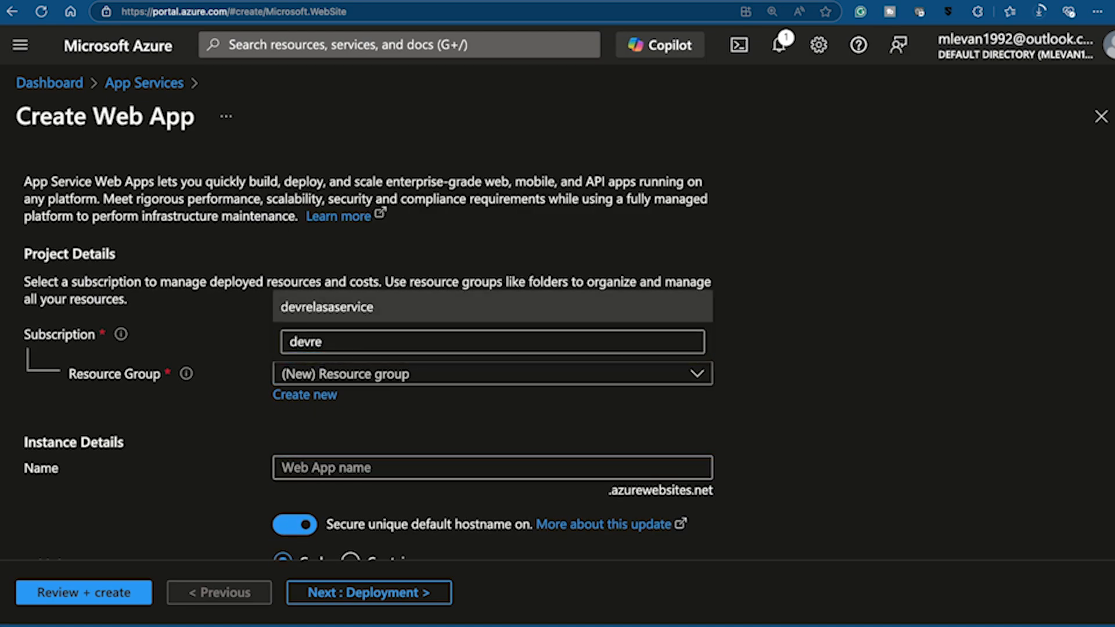
Begin naming the web app testing92mlj and look through the rest of the Basics form
type("testing92mlj")
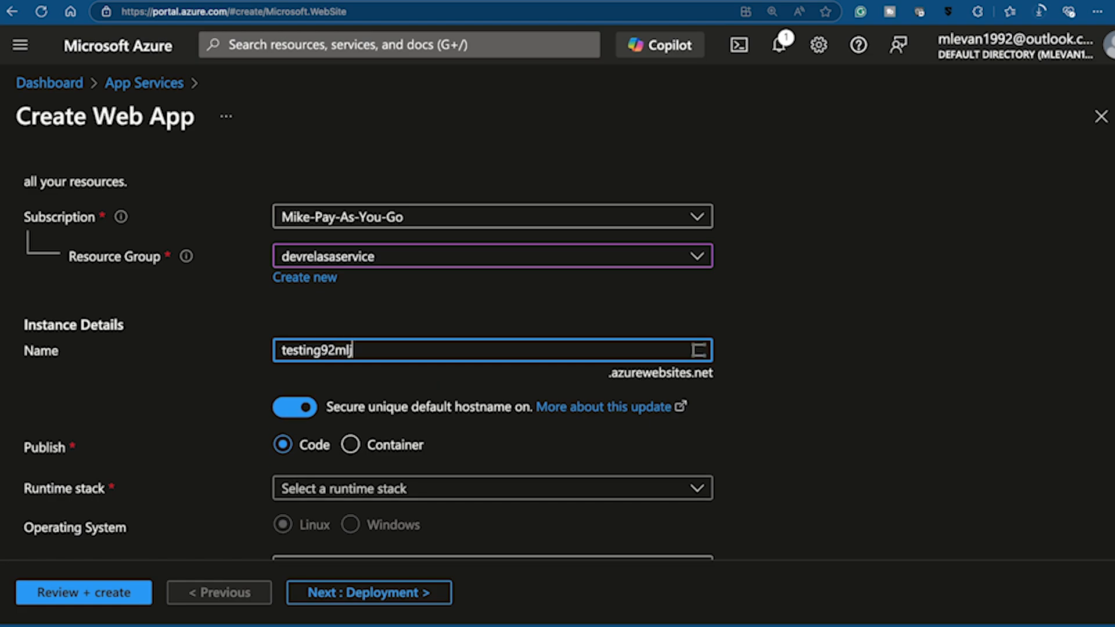
scroll("down", 3)
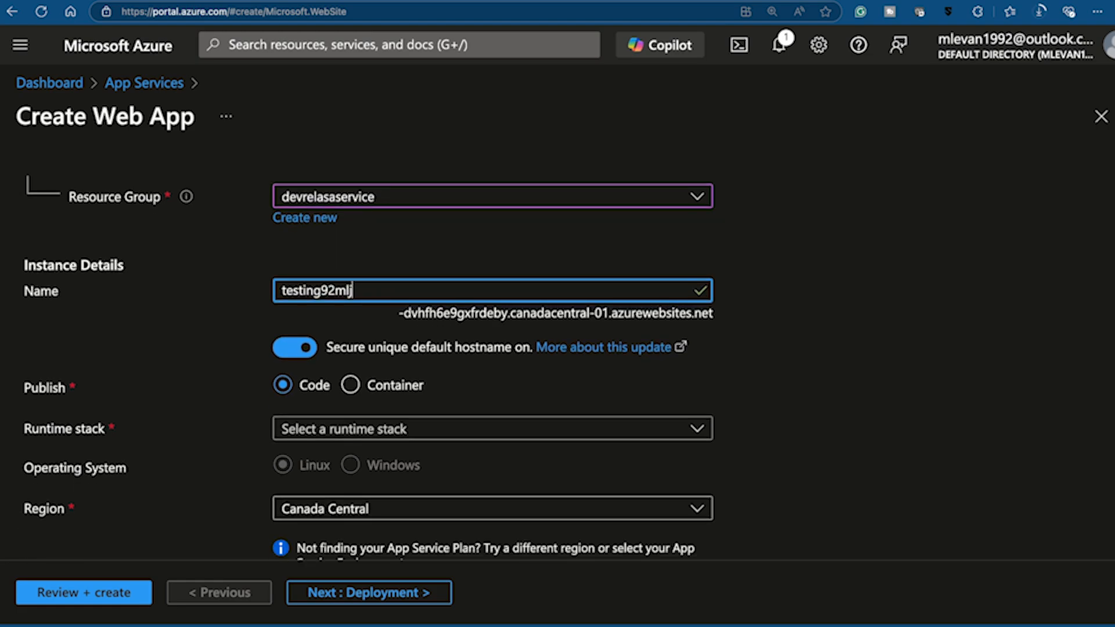
scroll("down", 3)
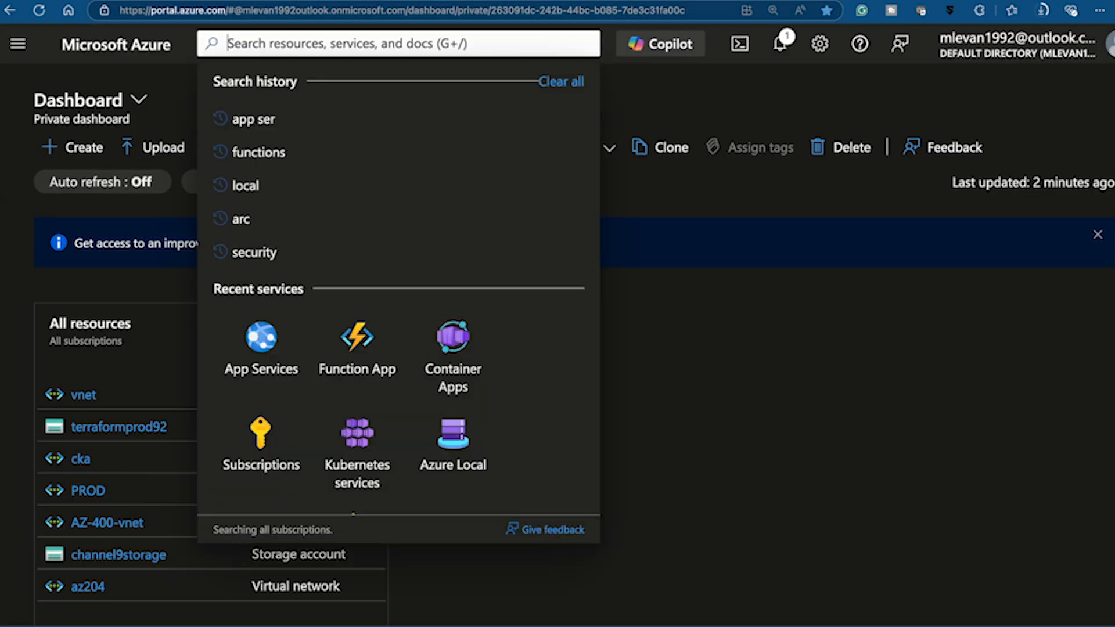
Find Container Apps via search and start creating a new container app
type("container apps")
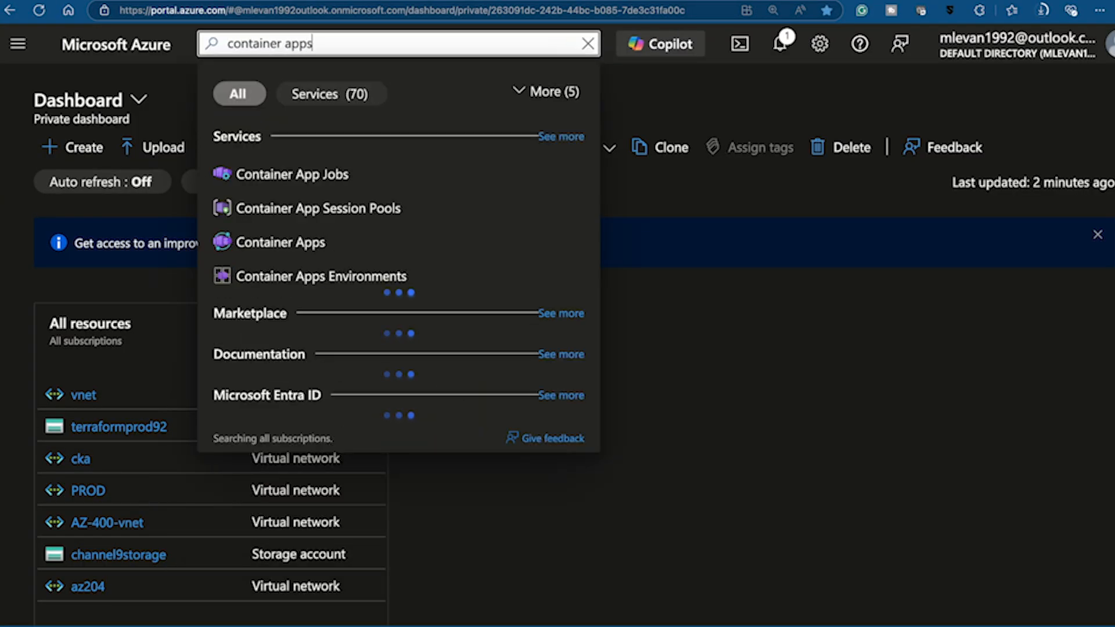
left_click(280, 242)
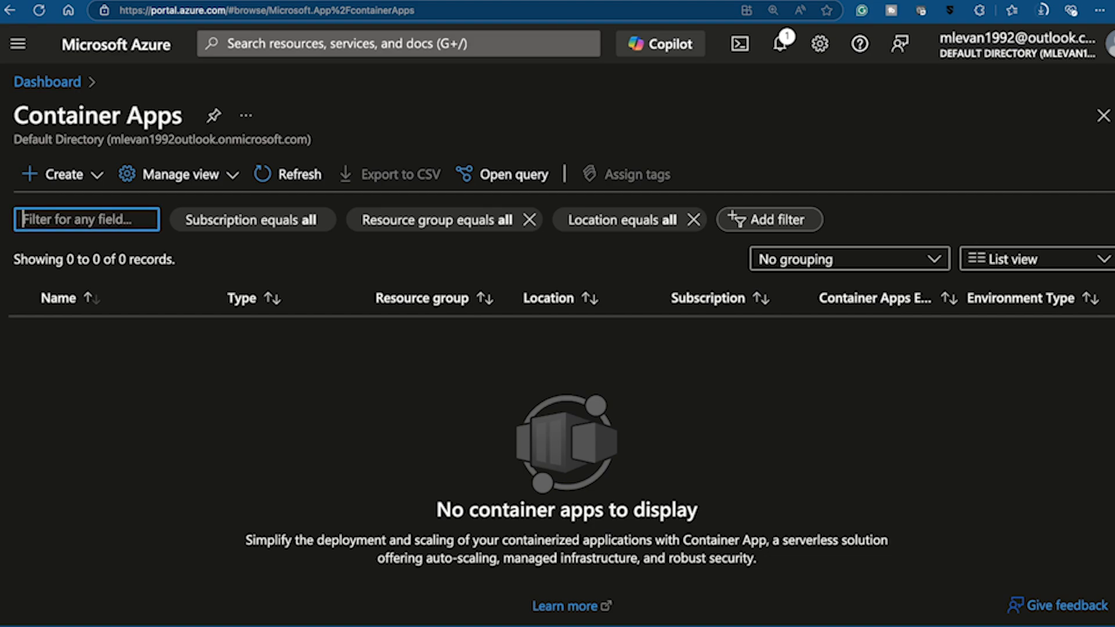
left_click(62, 174)
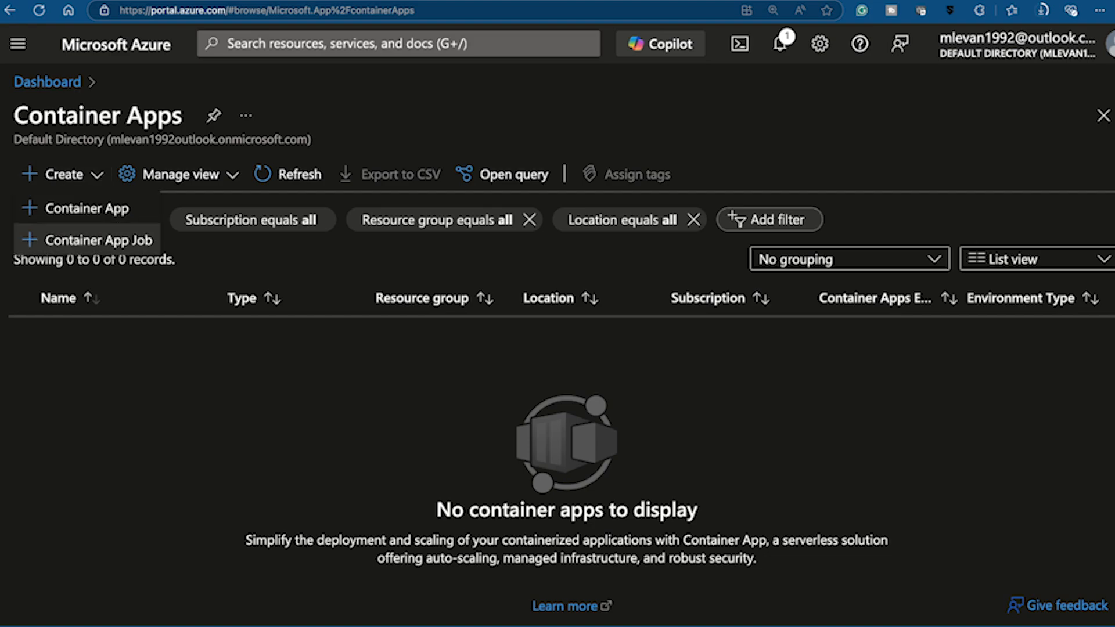
left_click(85, 207)
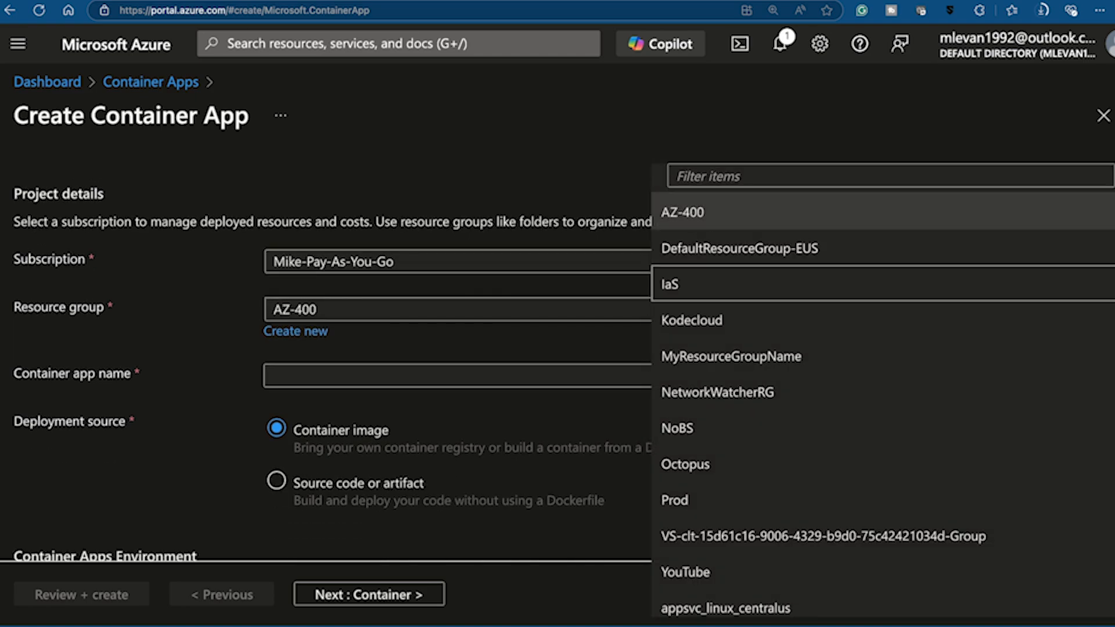
Set resource group devrelasaservice, name the app testing9292 and review the available regions
type("devre")
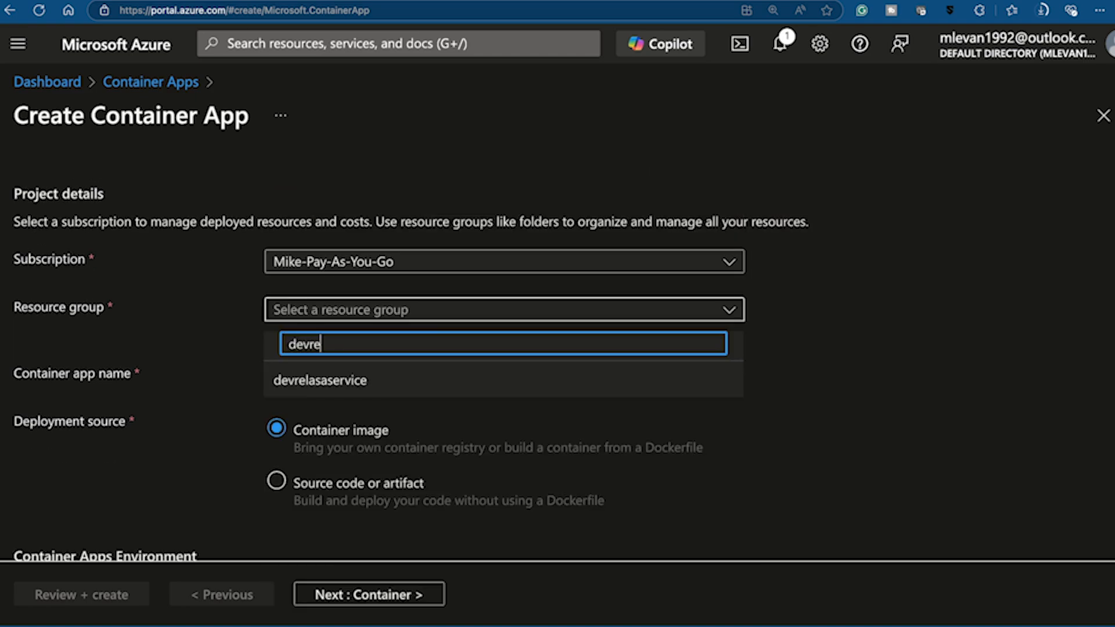
left_click(320, 379)
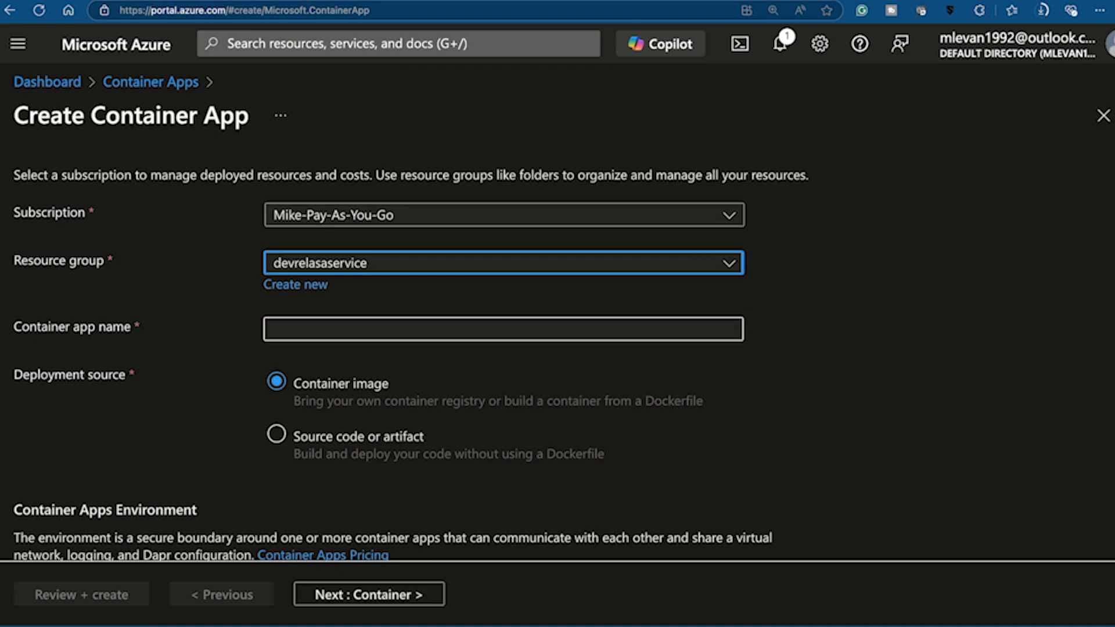
type("testng9292")
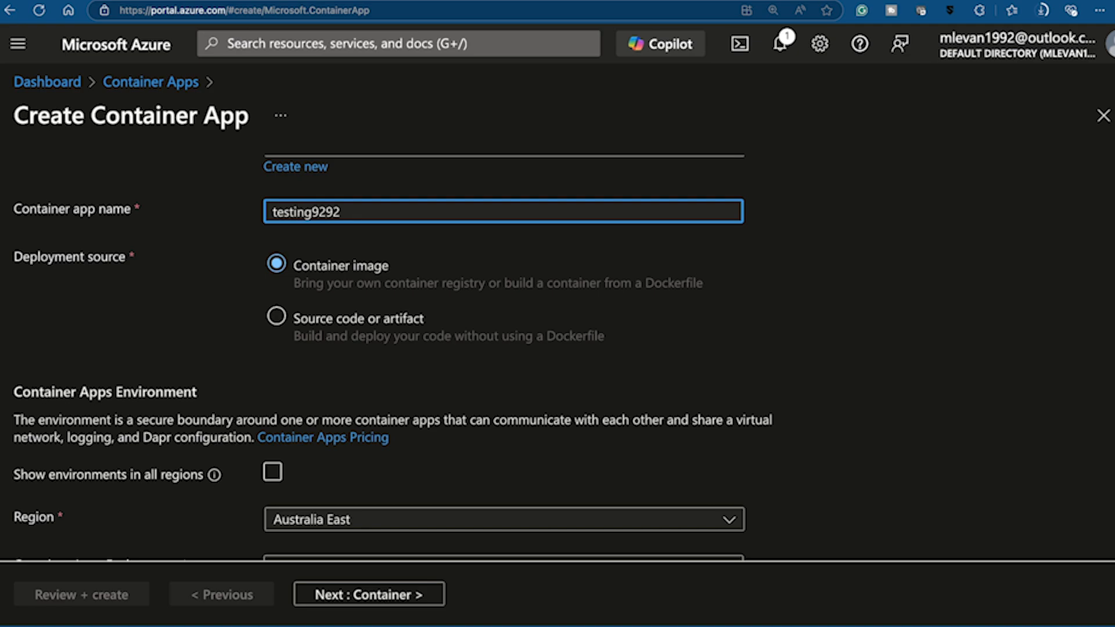
left_click(276, 318)
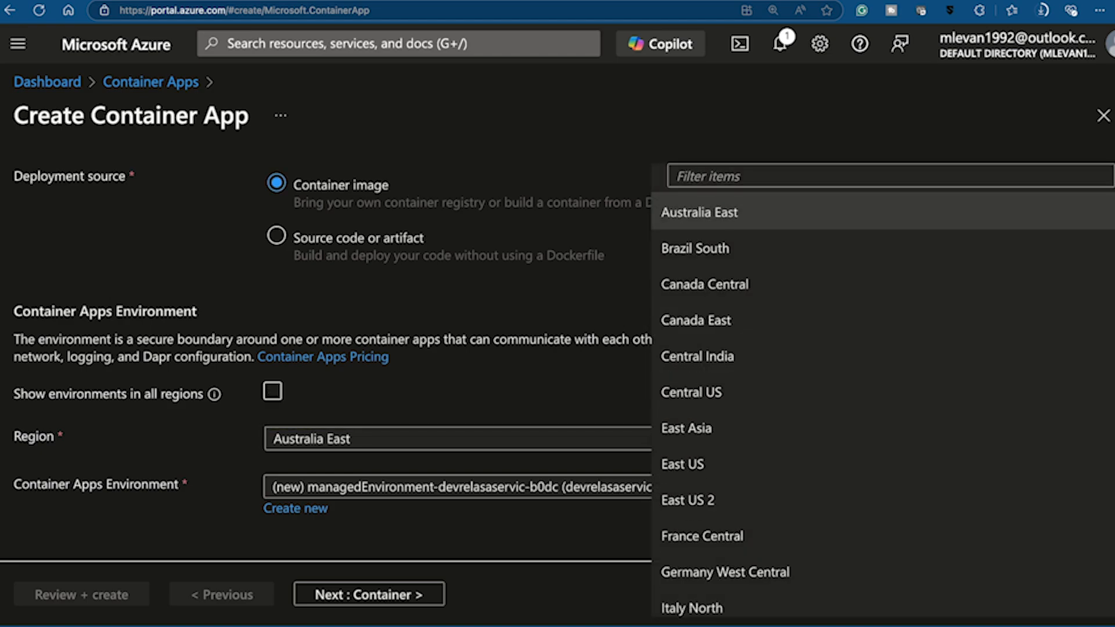
Move to the container settings and check which container registries are available
left_click(369, 594)
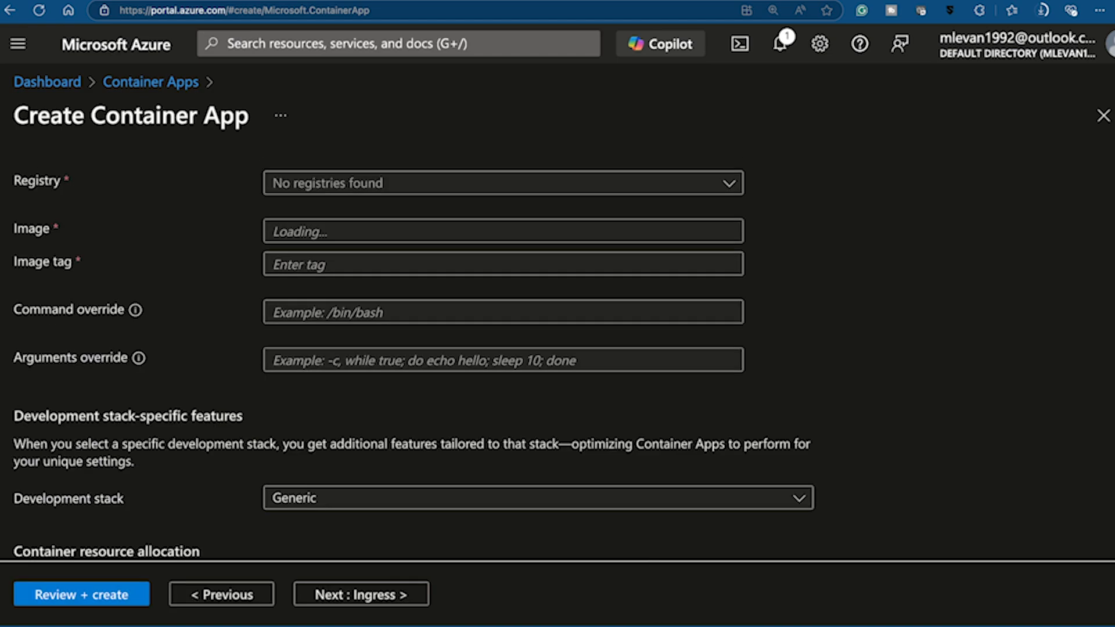
left_click(496, 183)
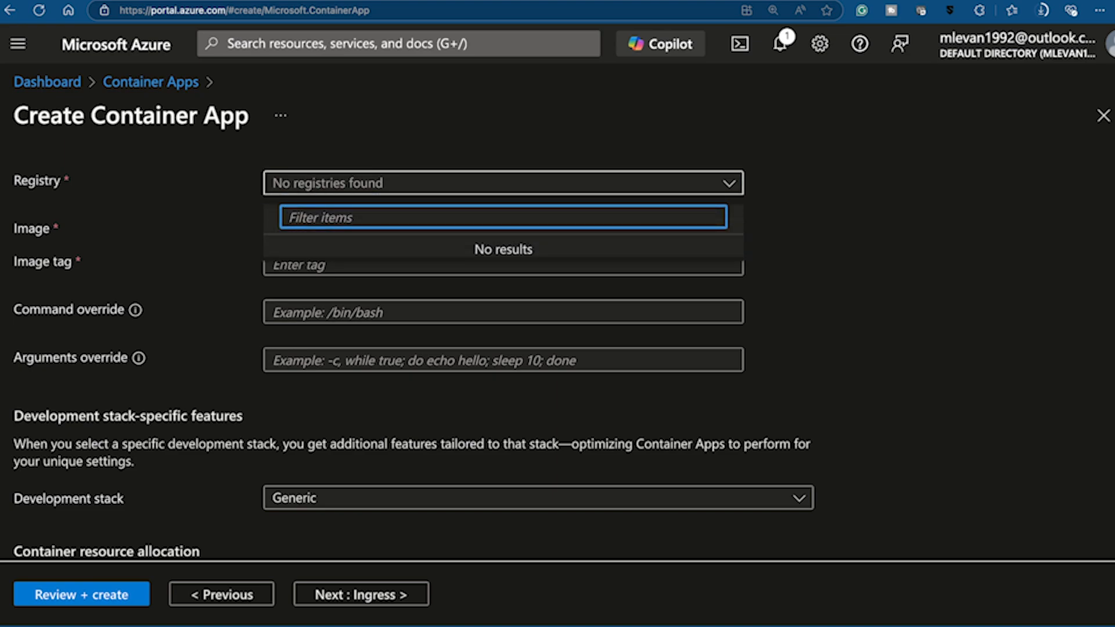
scroll("down", 3)
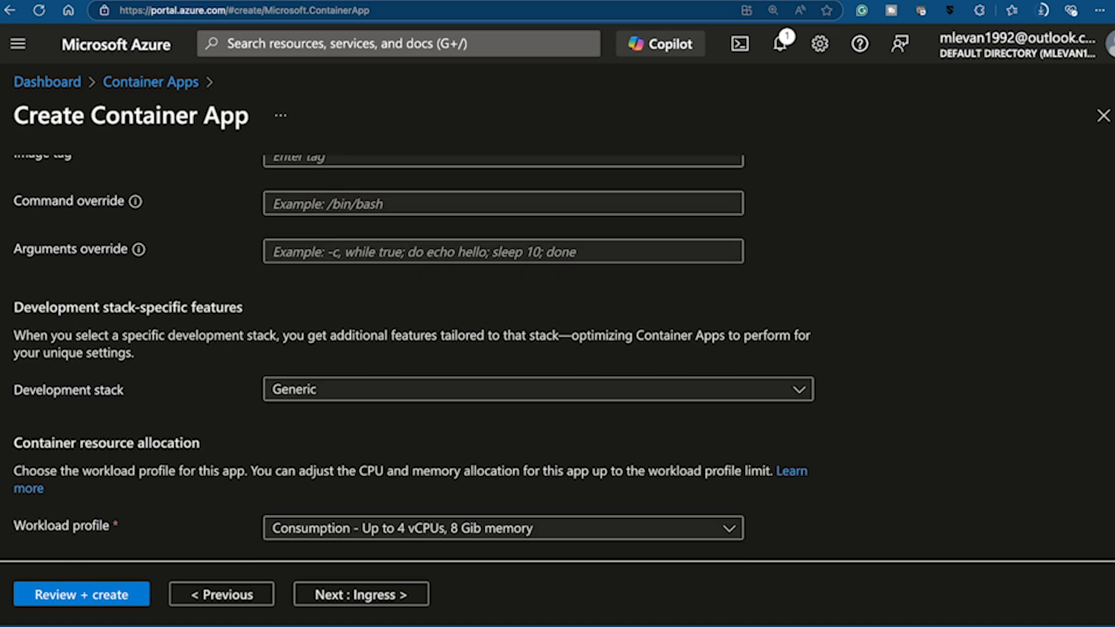
scroll("down", 3)
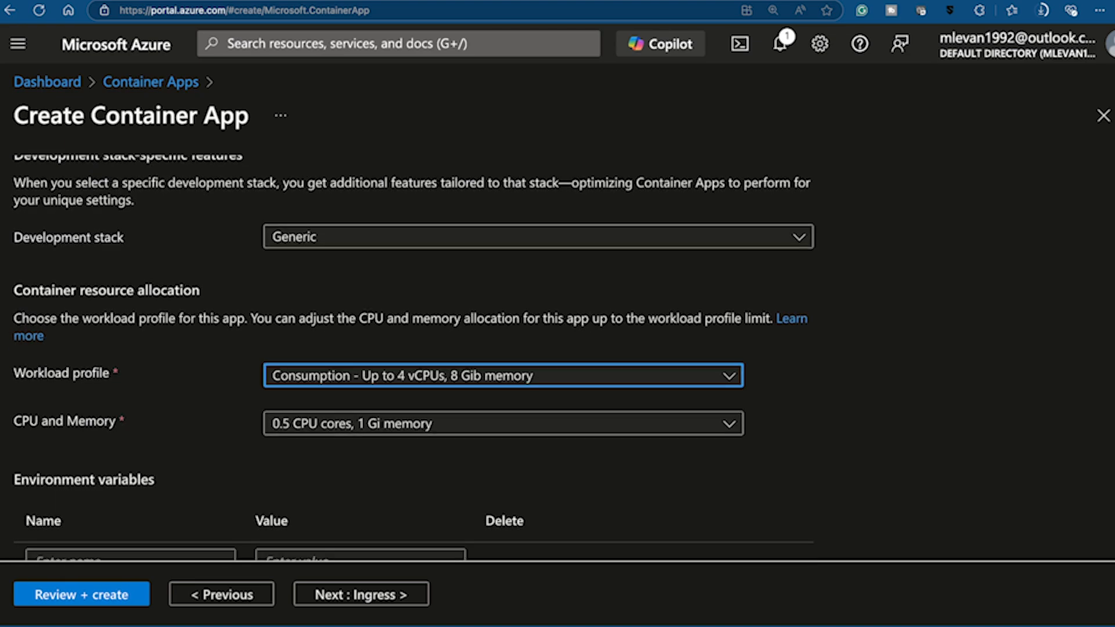
scroll("down", 3)
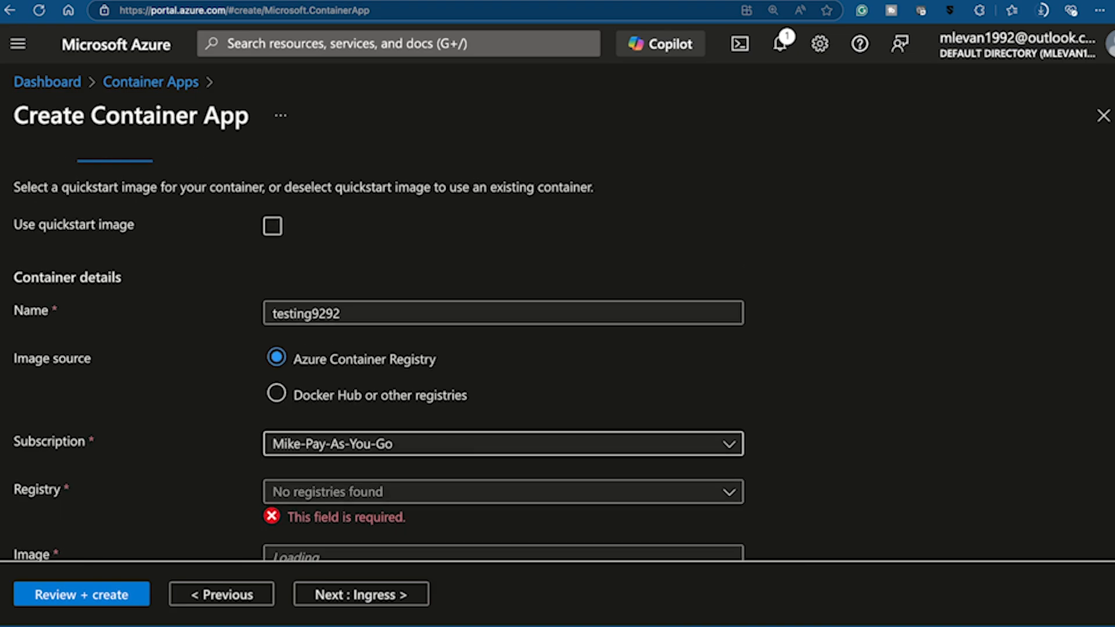
Use the GPU hello world quickstart image and look through its GPU settings
left_click(272, 226)
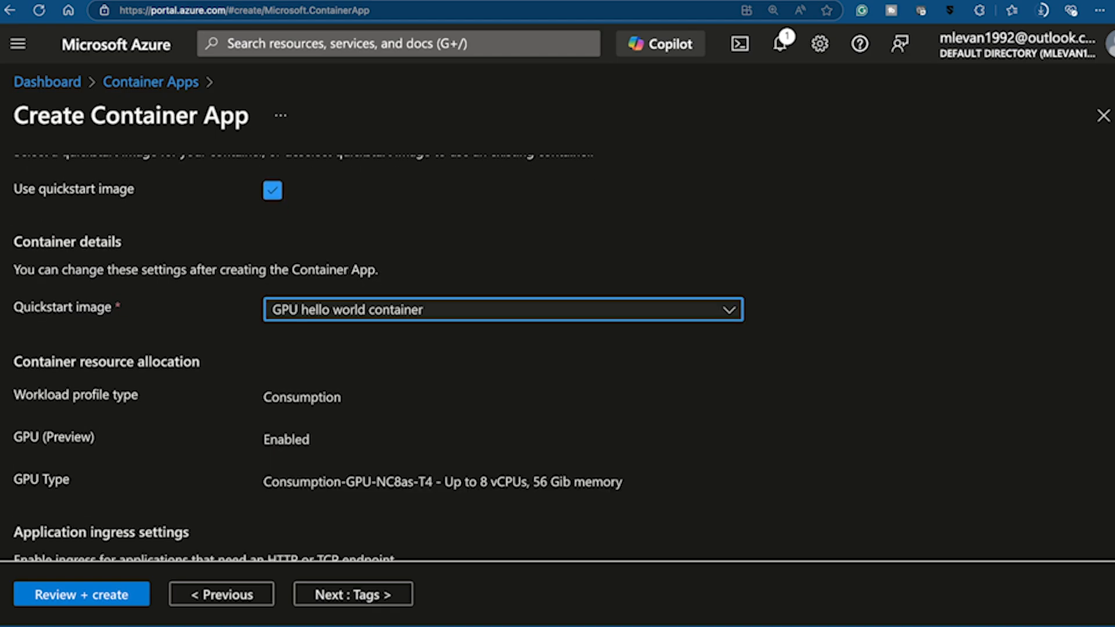
scroll("down", 3)
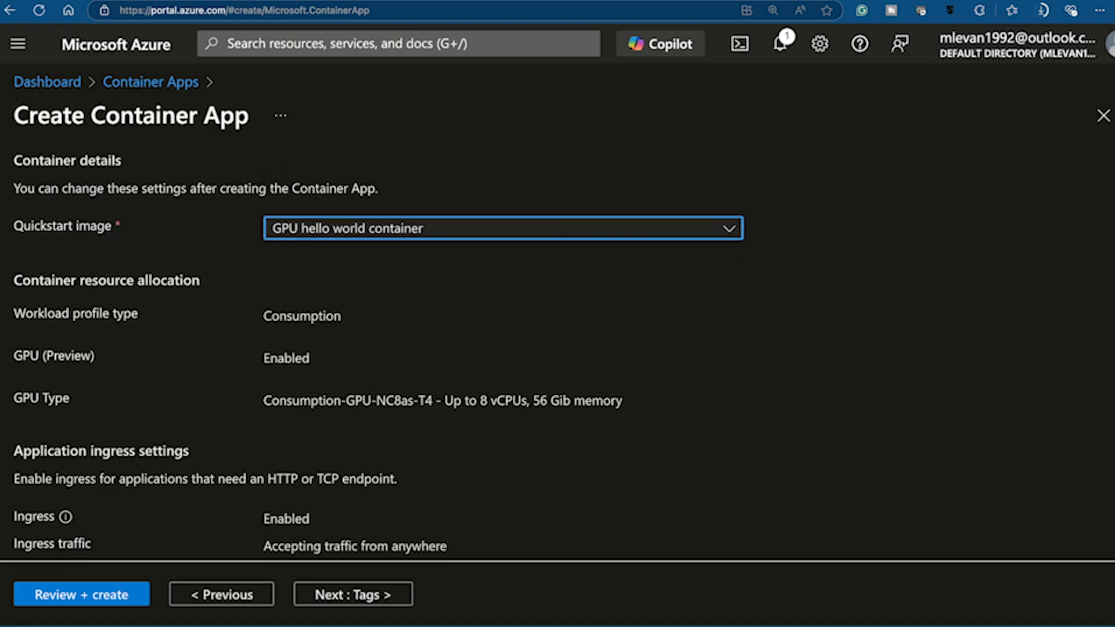
scroll("down", 3)
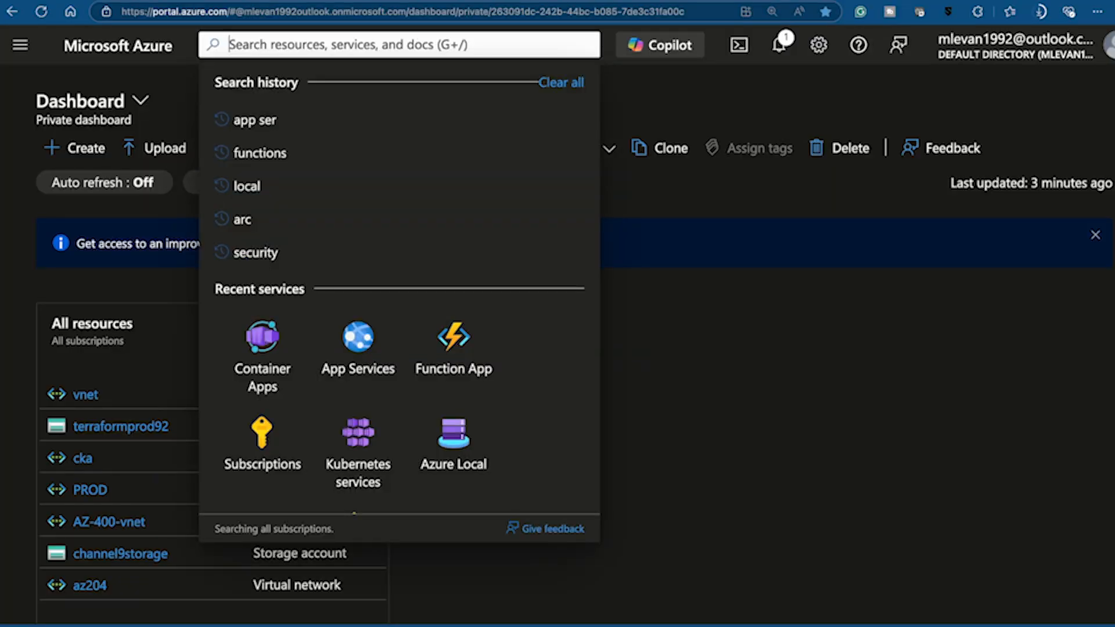
Find Container instances via search for 'container ins' and start creating a new one
type("container ins")
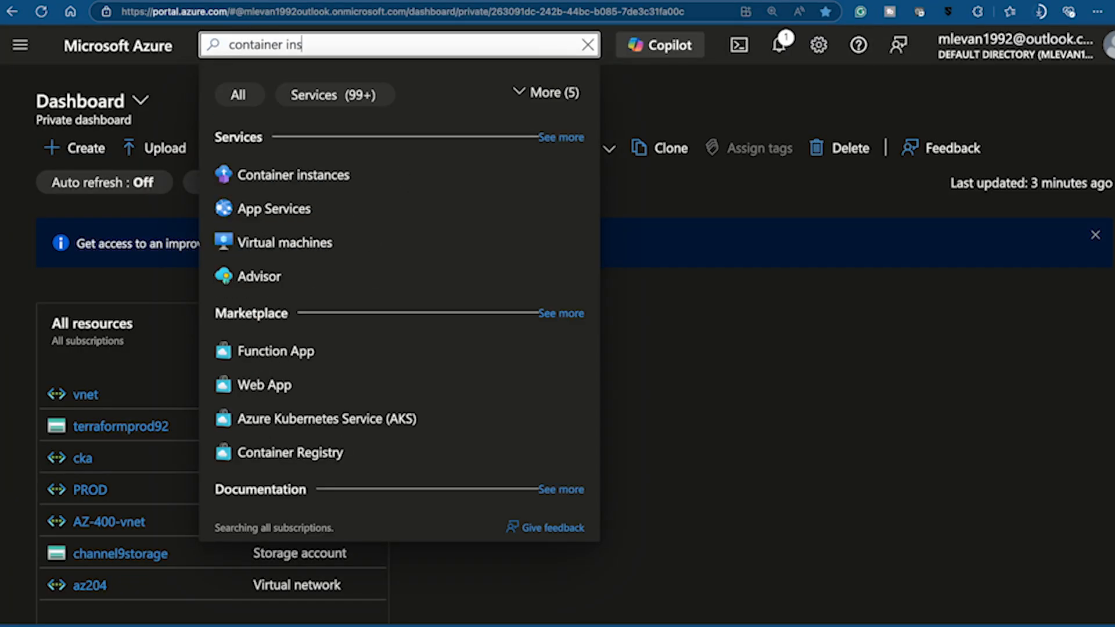
left_click(294, 174)
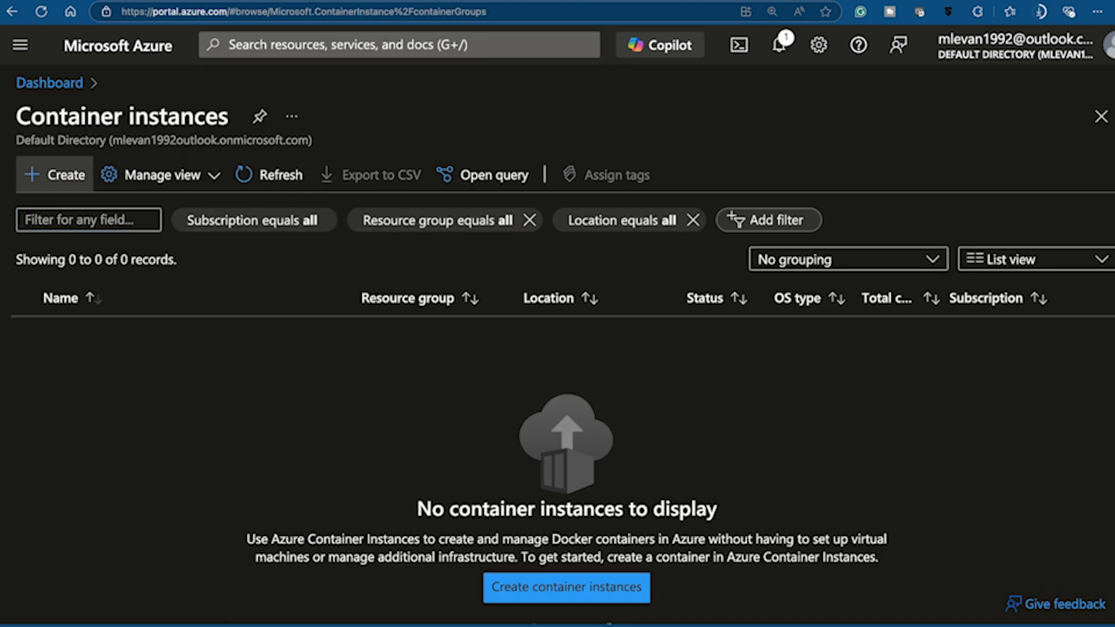
left_click(567, 588)
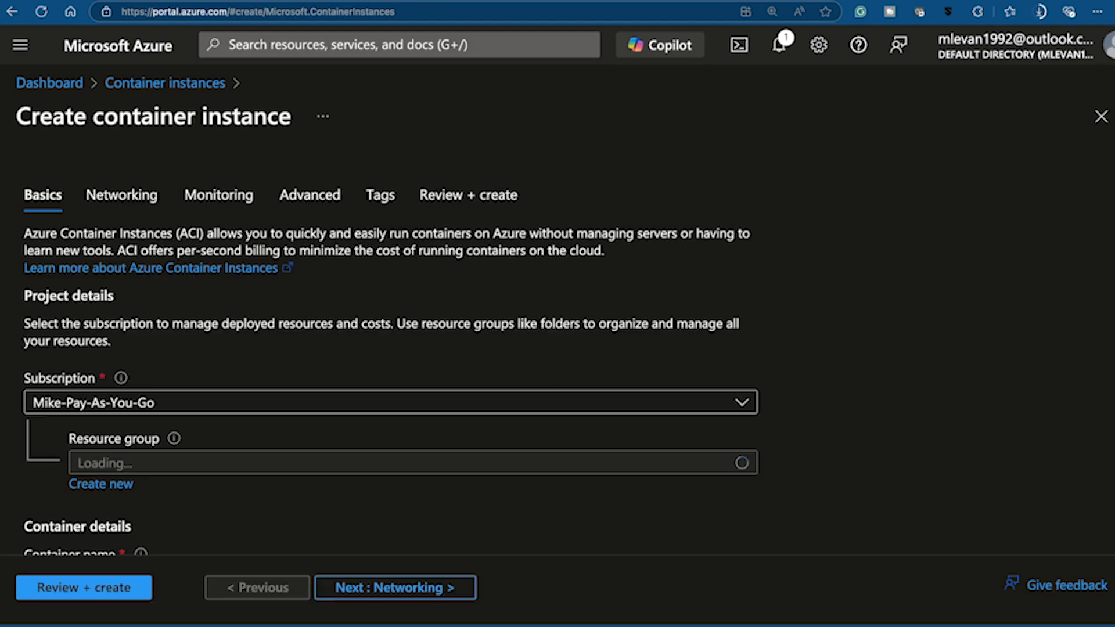
Set resource group devrelasaservice and container name testing9292, passing validation
scroll("down", 3)
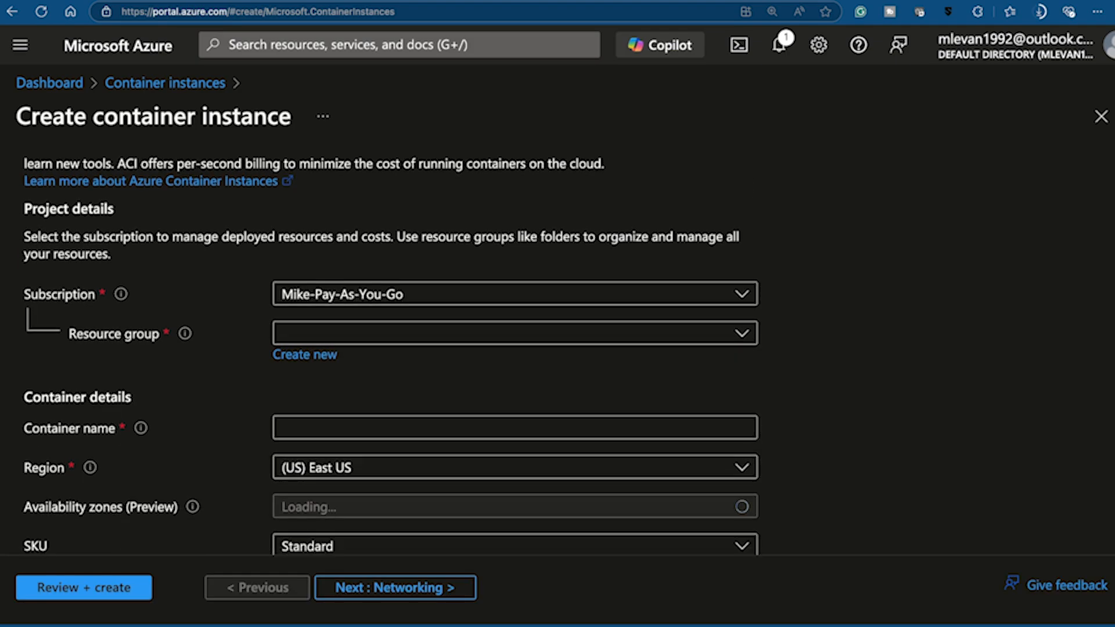
left_click(501, 330)
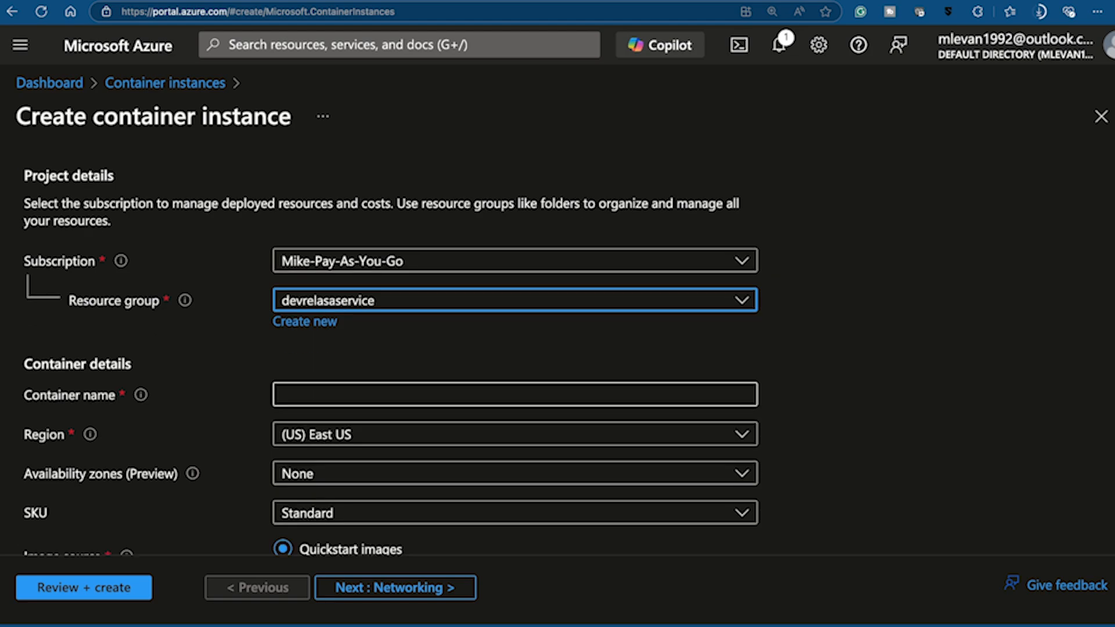
type("testng929")
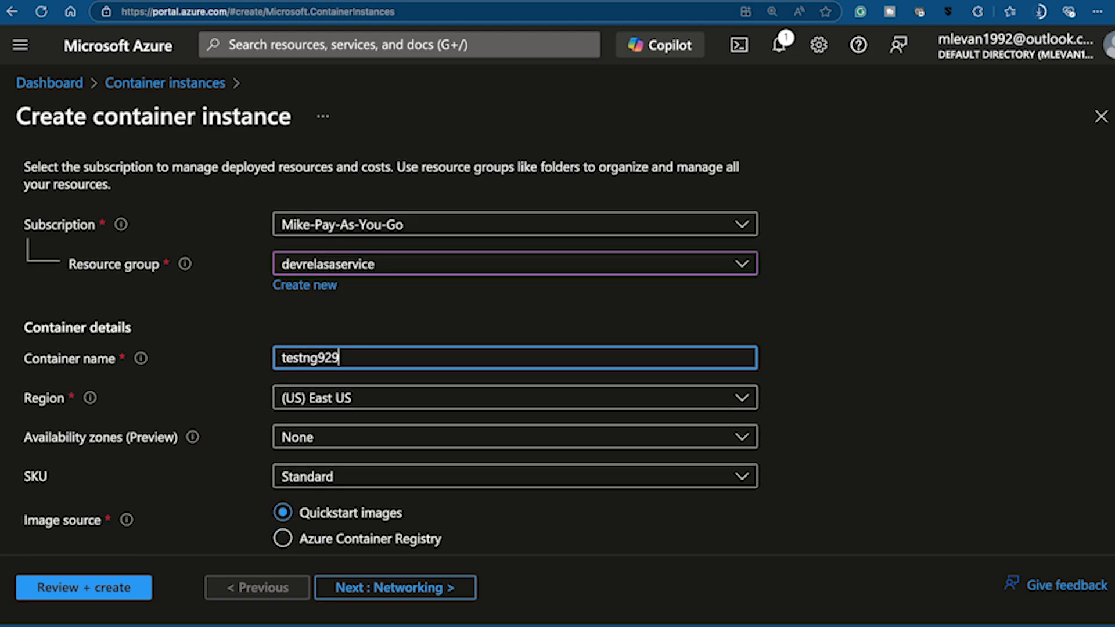
type("testing9292")
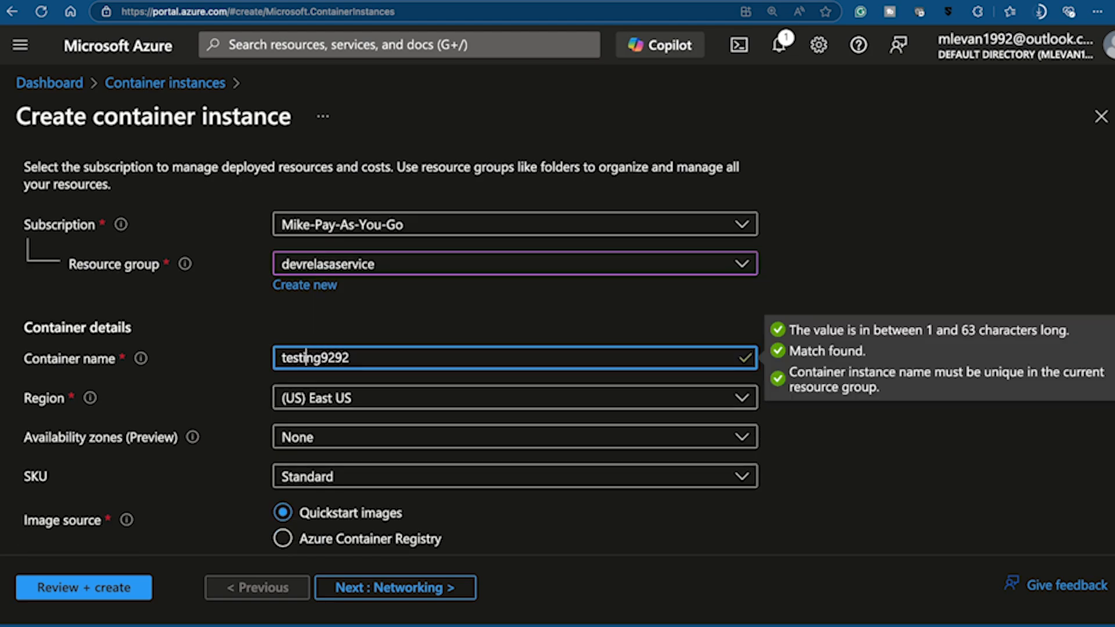